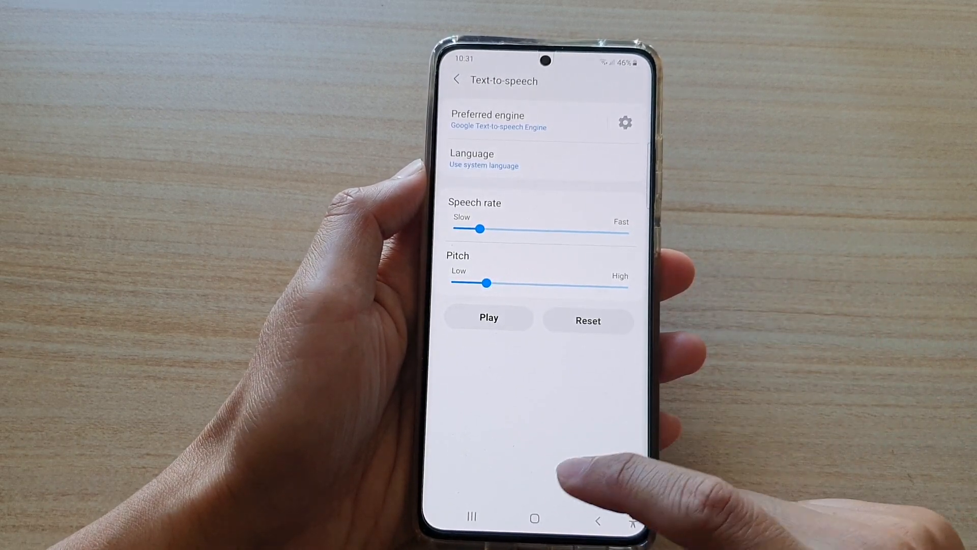
# Step: Leave the Text-to-speech page for the home screen
pyautogui.click(534, 518)
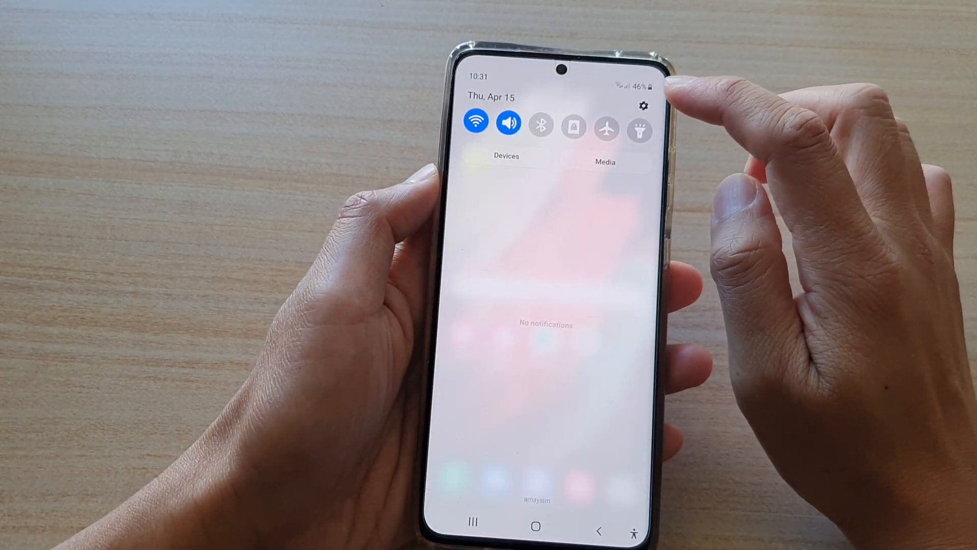
# Step: Reopen Settings from the quick panel and return to the Text-to-speech page
pyautogui.click(644, 106)
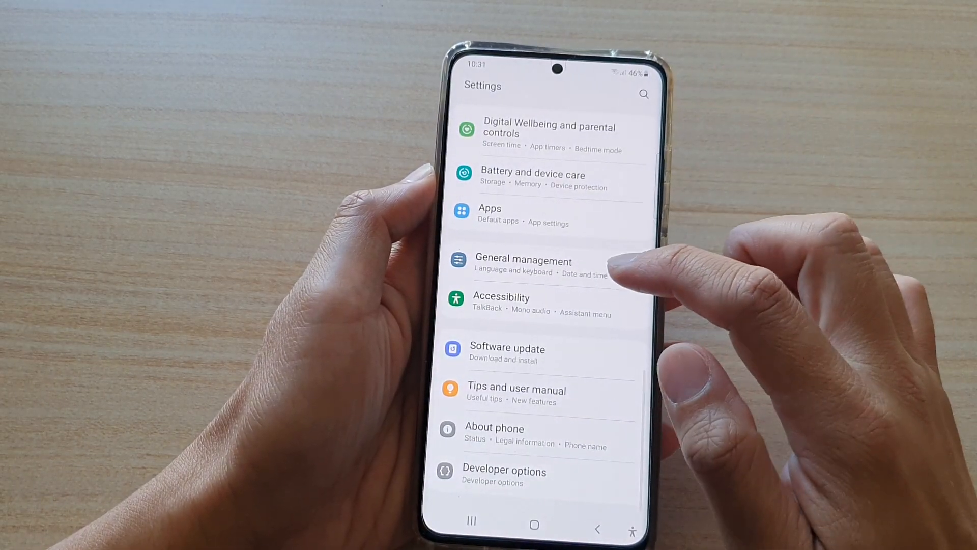
pyautogui.scroll(-3)
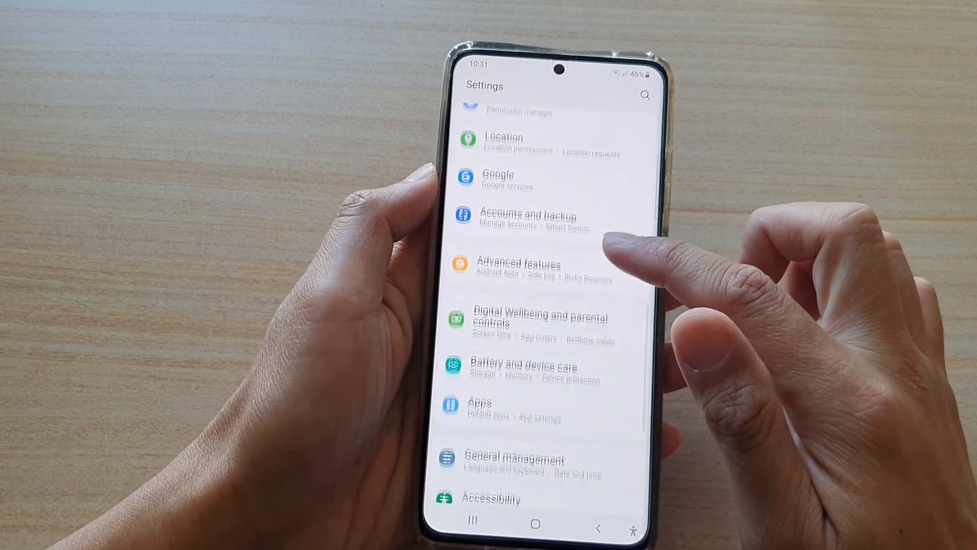
pyautogui.click(513, 460)
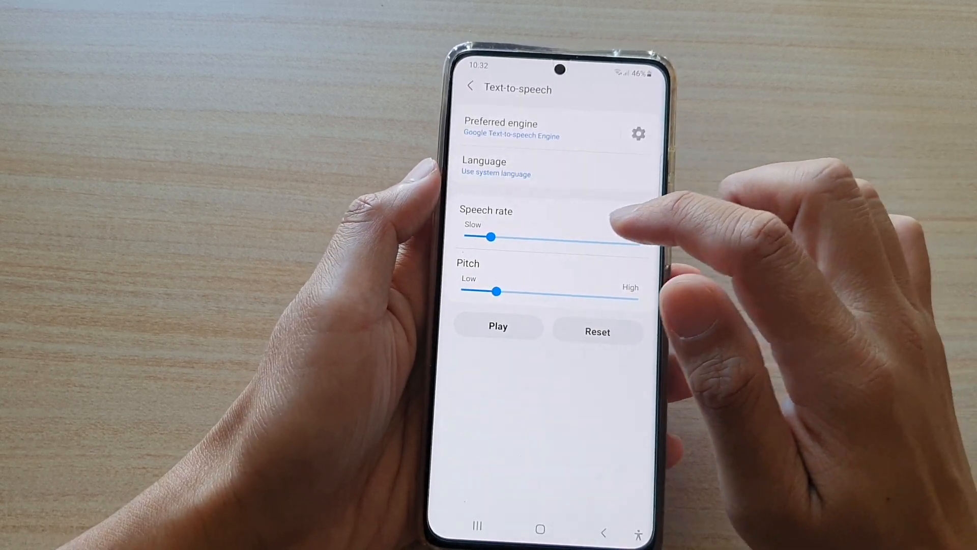
# Step: Sweep the Speech rate slider between slow and fast, ending at its fastest
pyautogui.moveTo(492, 237); pyautogui.dragTo(524, 237)
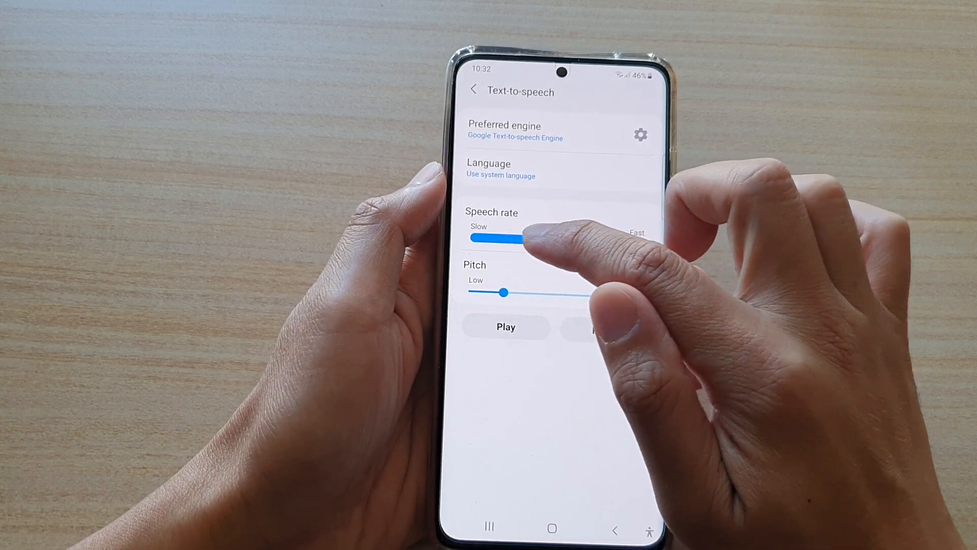
pyautogui.moveTo(524, 239); pyautogui.dragTo(508, 241)
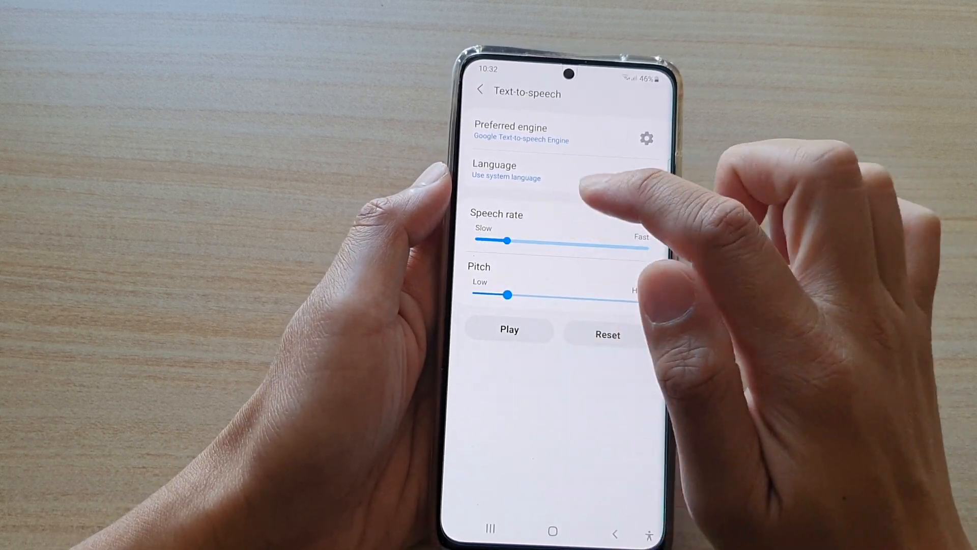
pyautogui.moveTo(508, 240); pyautogui.dragTo(592, 238)
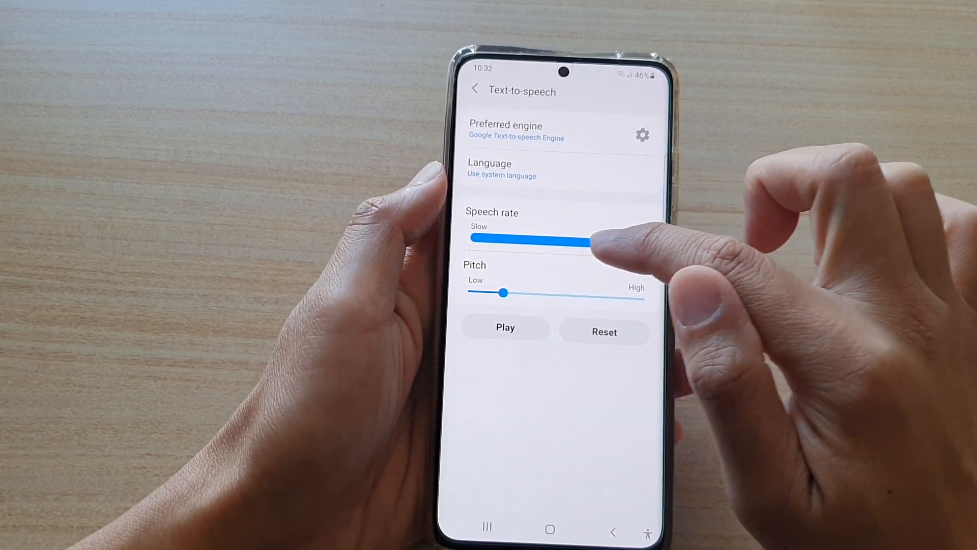
pyautogui.moveTo(598, 238); pyautogui.dragTo(483, 239)
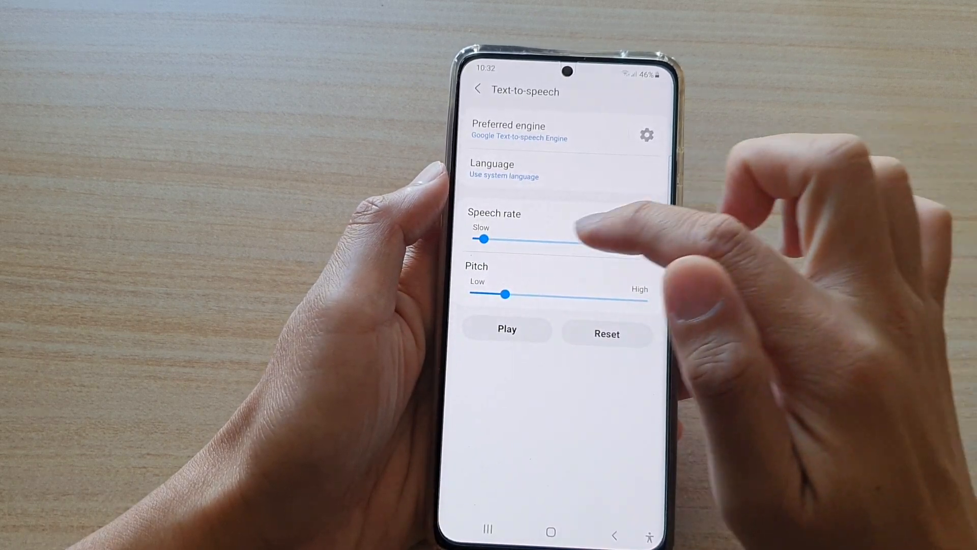
pyautogui.moveTo(485, 239); pyautogui.dragTo(567, 239)
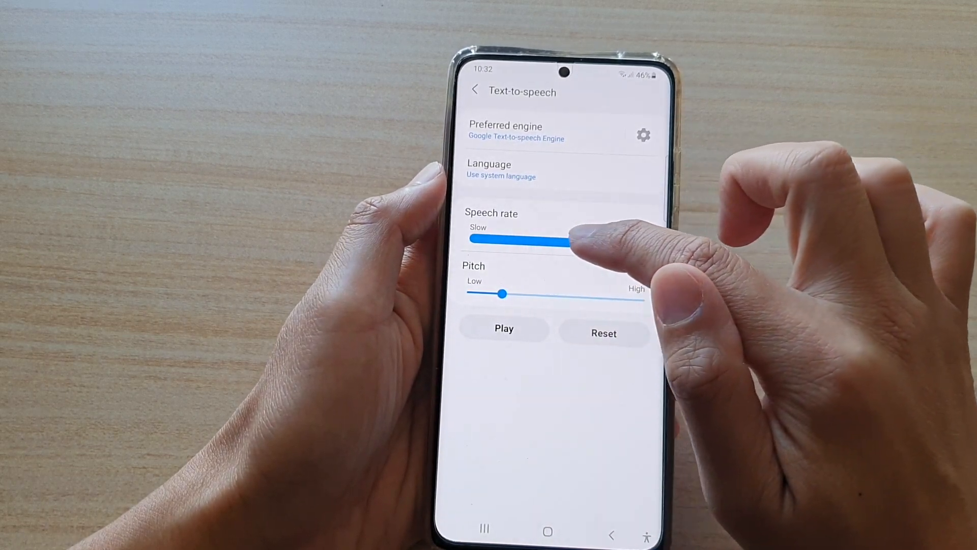
pyautogui.moveTo(561, 239); pyautogui.dragTo(630, 239)
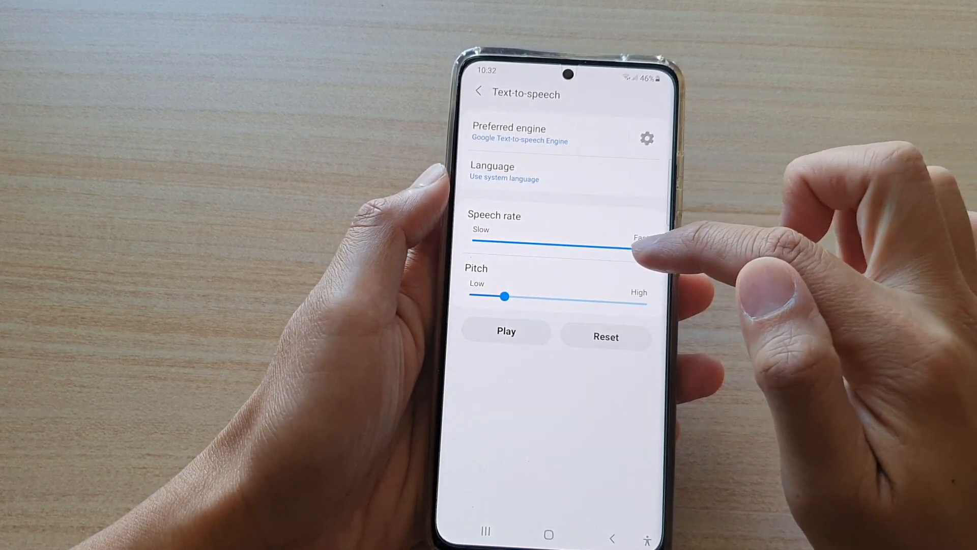
pyautogui.moveTo(629, 248); pyautogui.dragTo(486, 239)
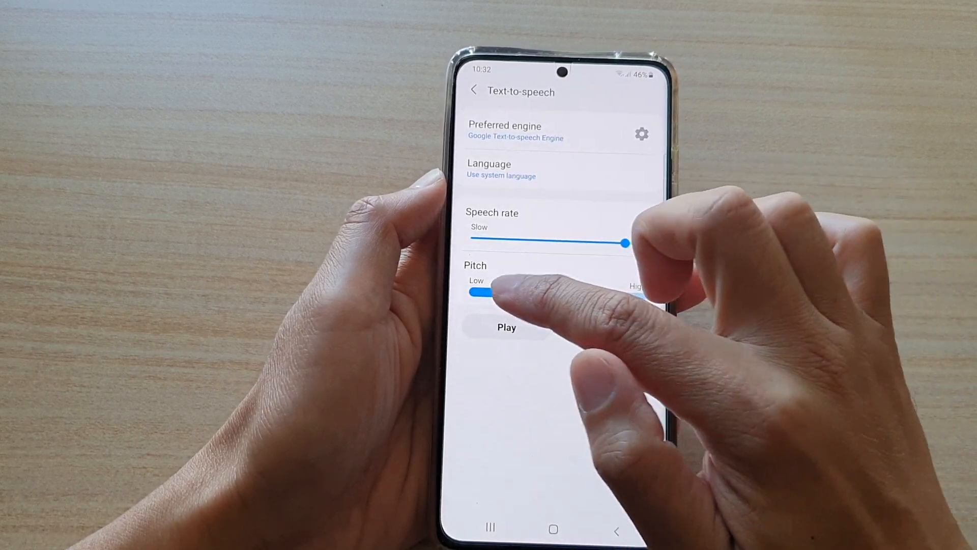
# Step: Nudge the Pitch slider slightly toward High
pyautogui.moveTo(475, 293); pyautogui.dragTo(512, 293)
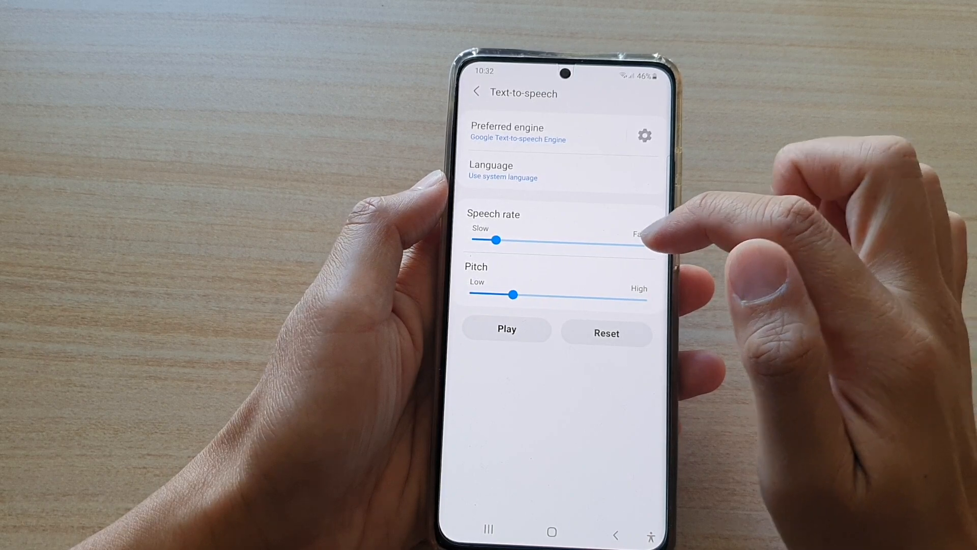
# Step: Move the Speech rate slider once more, then go to the home screen
pyautogui.moveTo(497, 239); pyautogui.dragTo(645, 246)
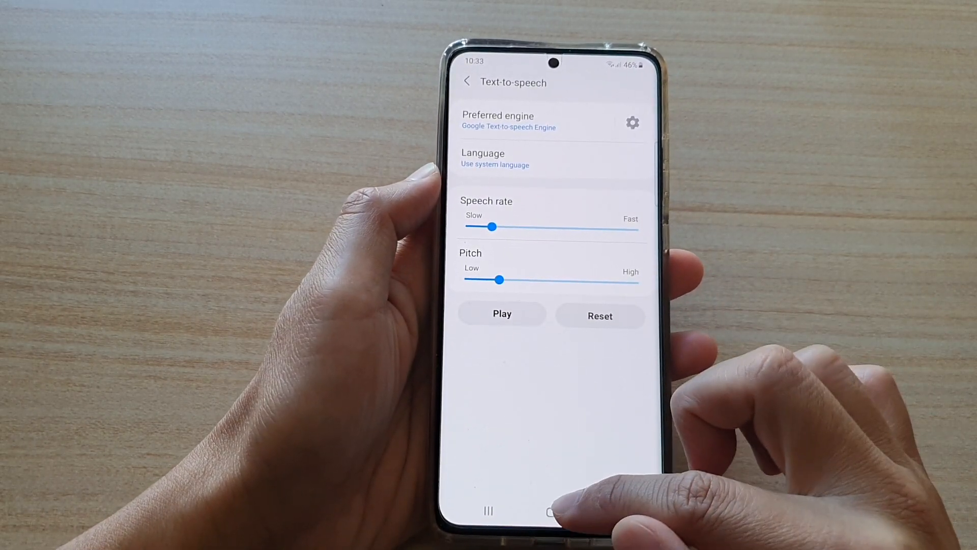
pyautogui.click(549, 512)
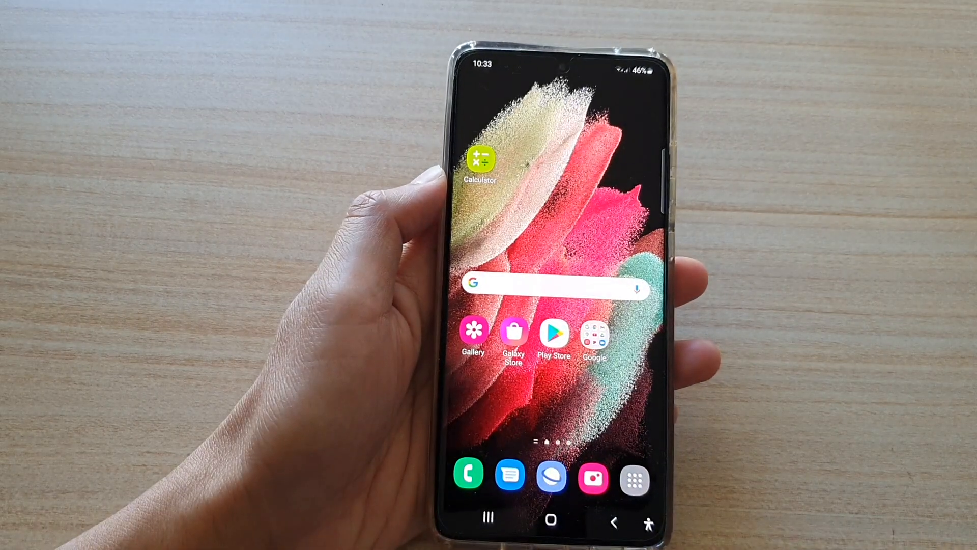